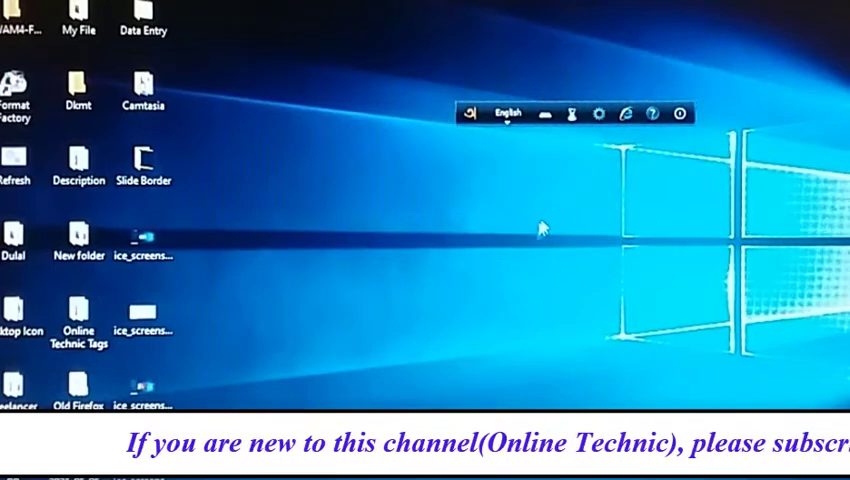
mouse_move(528, 260)
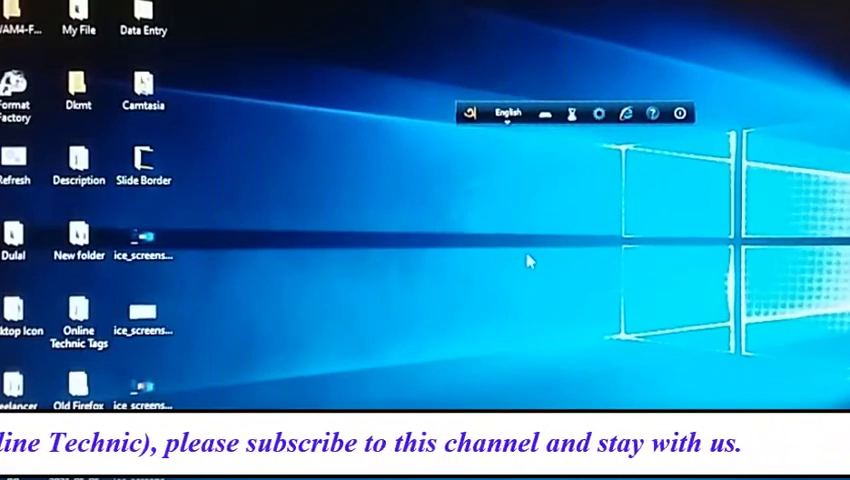
mouse_move(652, 140)
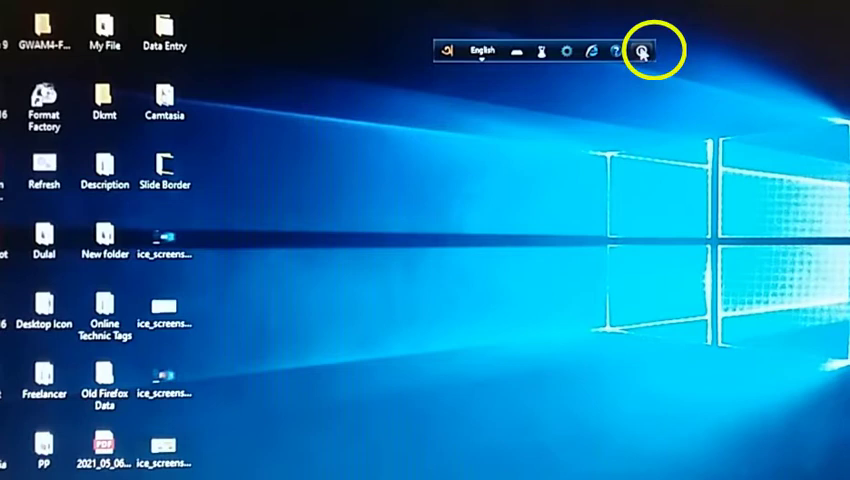
Send the Avro Keyboard bar to the system tray so it leaves the desktop.
right_click(640, 48)
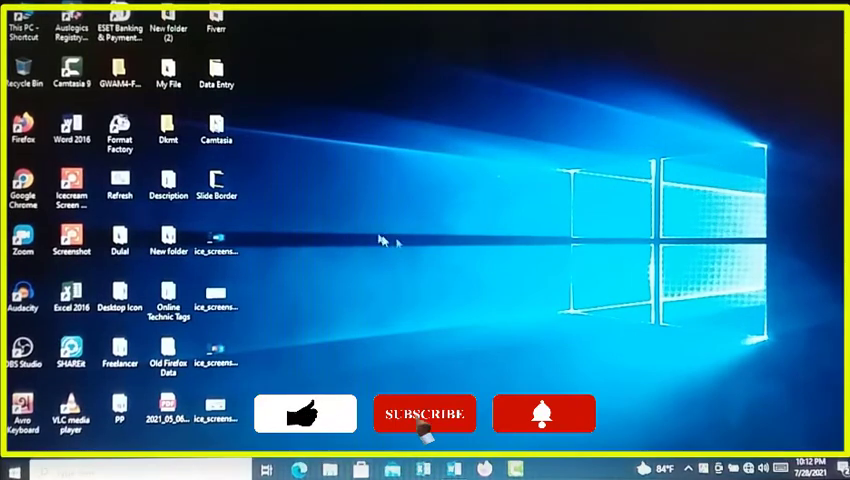
click(424, 414)
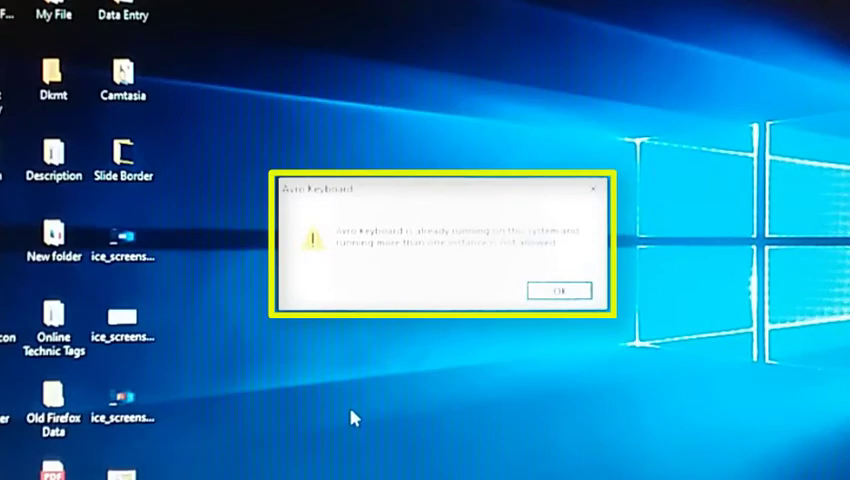
mouse_move(358, 328)
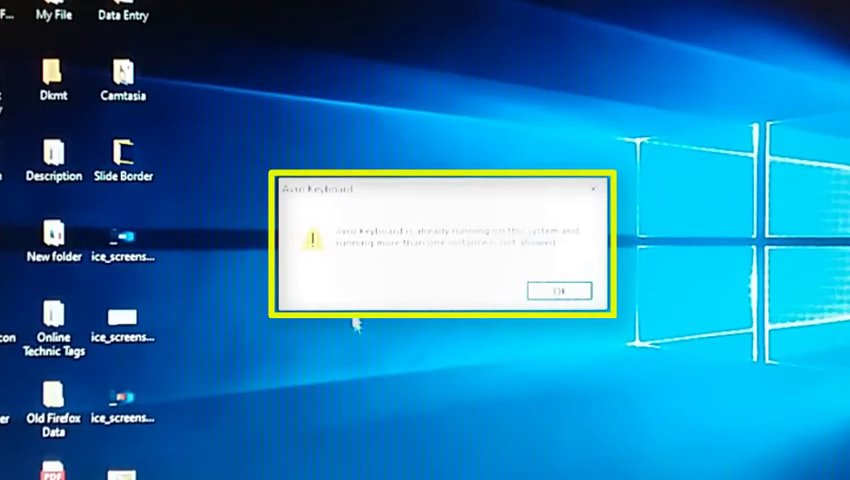
mouse_move(420, 144)
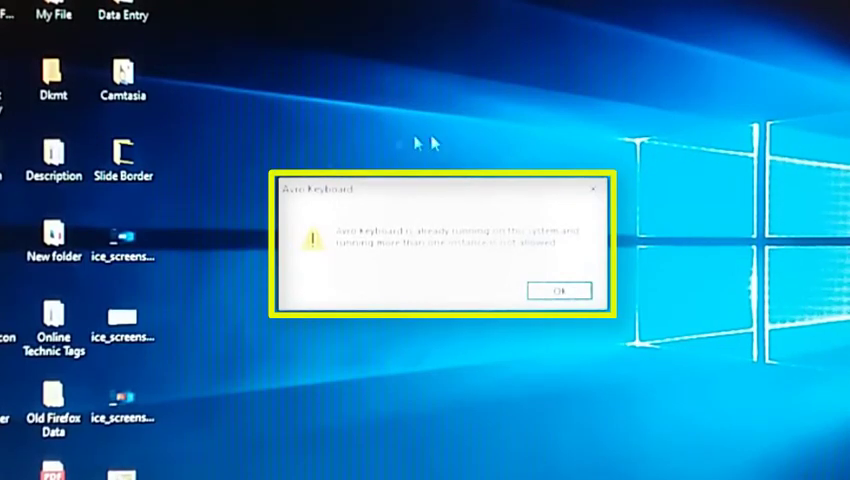
mouse_move(434, 144)
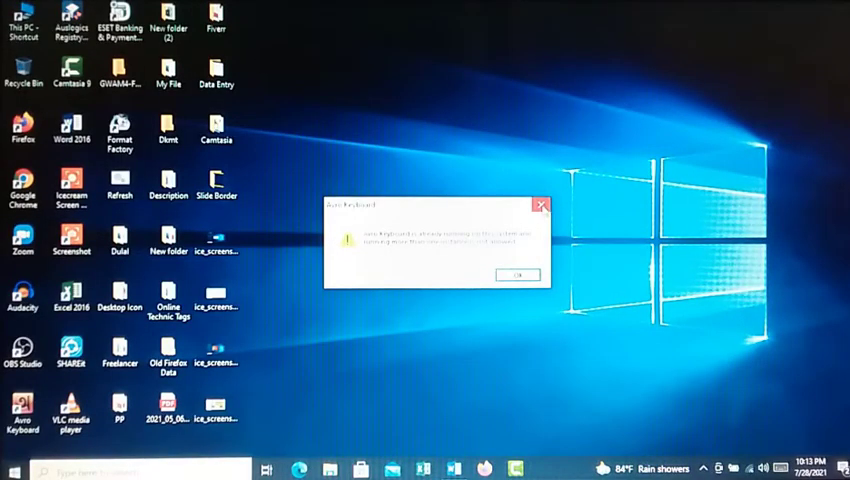
click(516, 274)
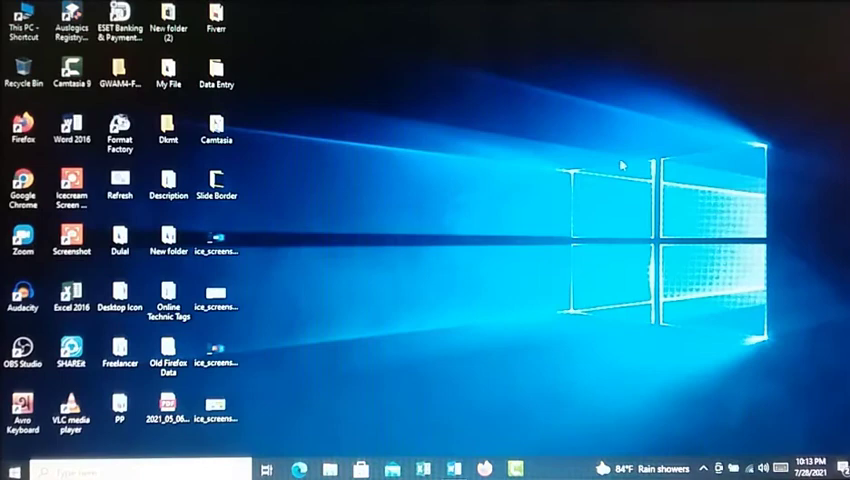
click(216, 300)
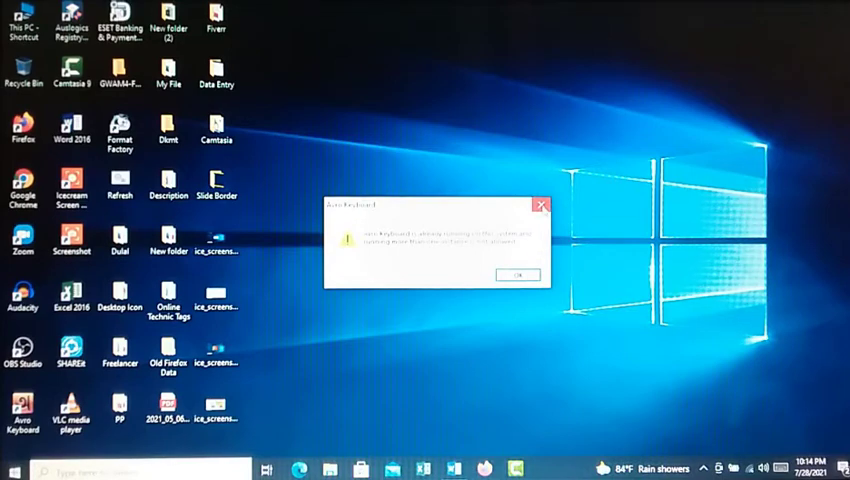
click(516, 274)
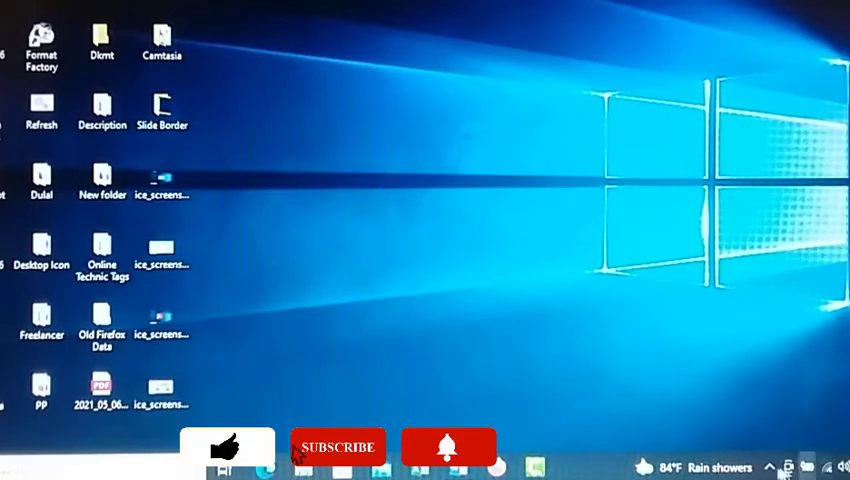
Restore the Avro Keyboard floating bar onto the desktop from the system tray icon.
click(338, 446)
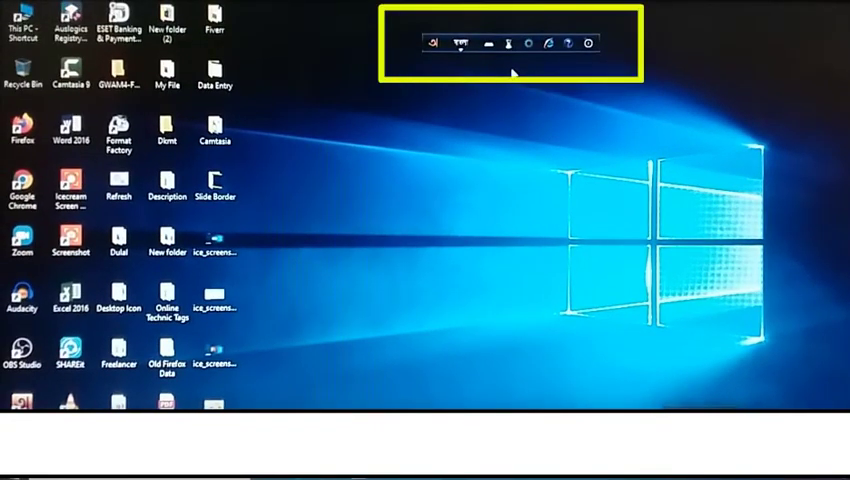
mouse_move(600, 72)
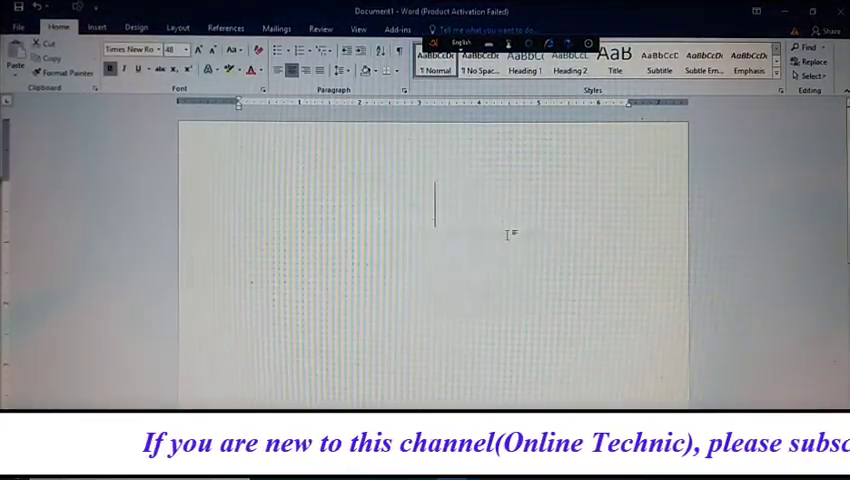
Write the heading 'WELCOME TO ONLINE TECH' in the Word document to confirm typing works.
text(WELCOME T)
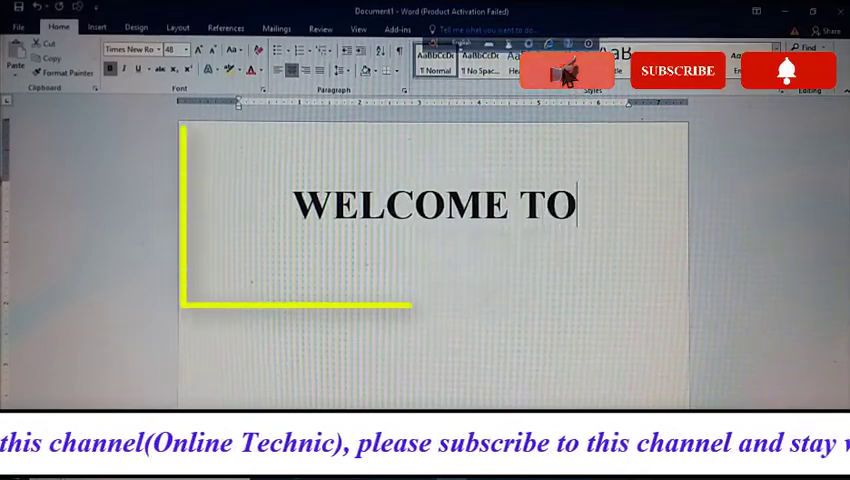
text(ONLI)
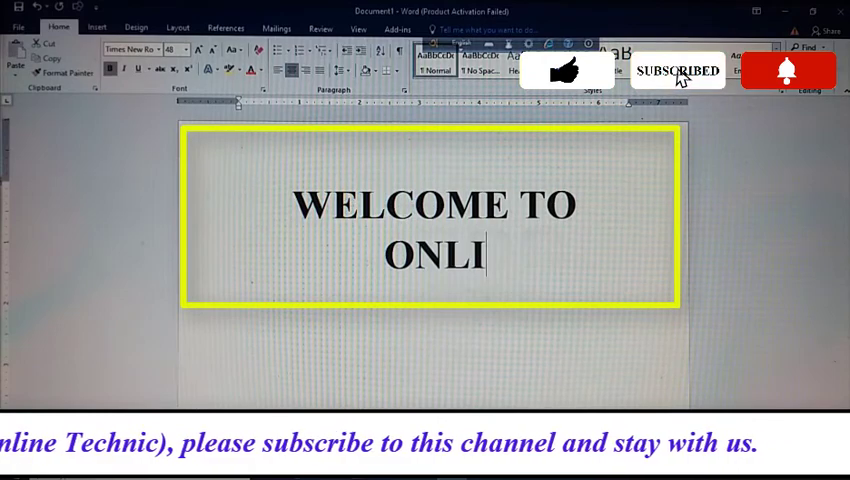
text(NE TECH)
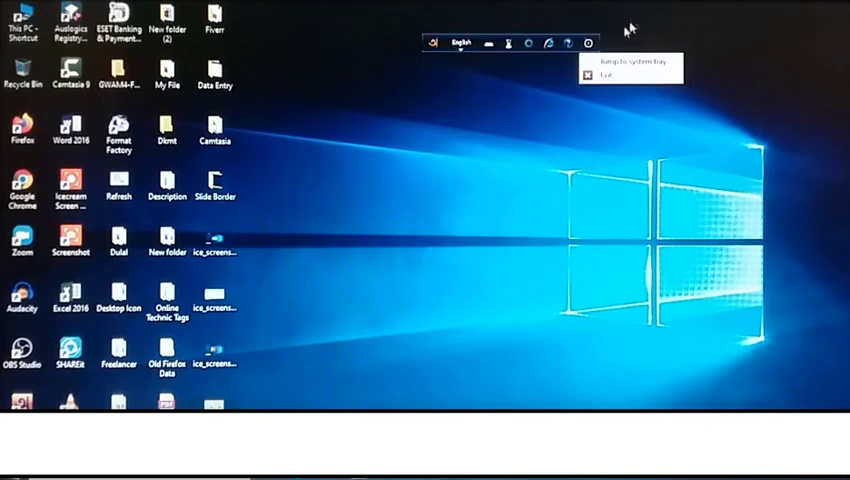
mouse_move(544, 124)
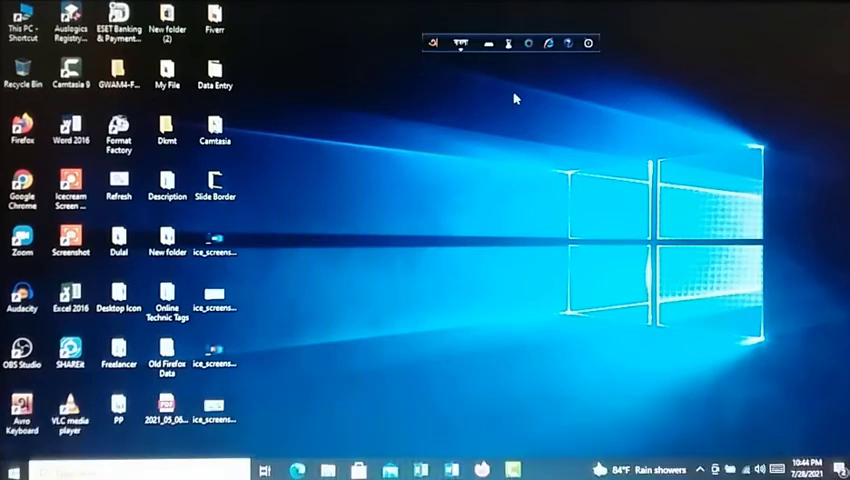
mouse_move(484, 104)
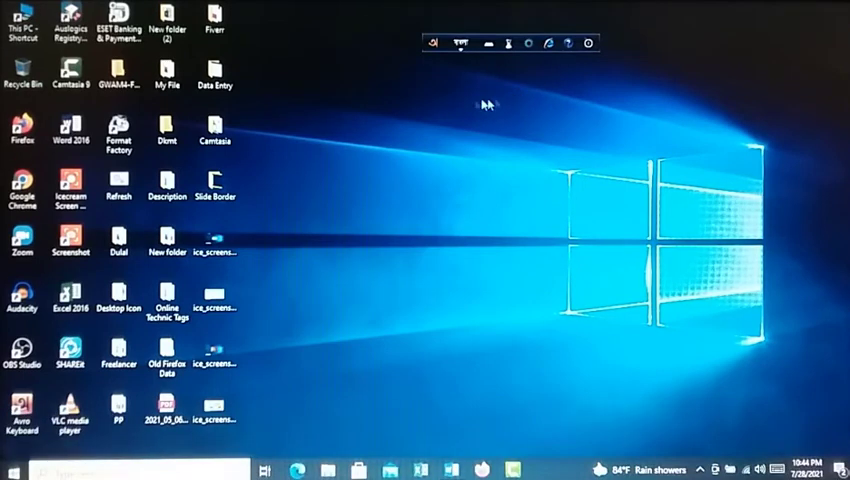
mouse_move(396, 16)
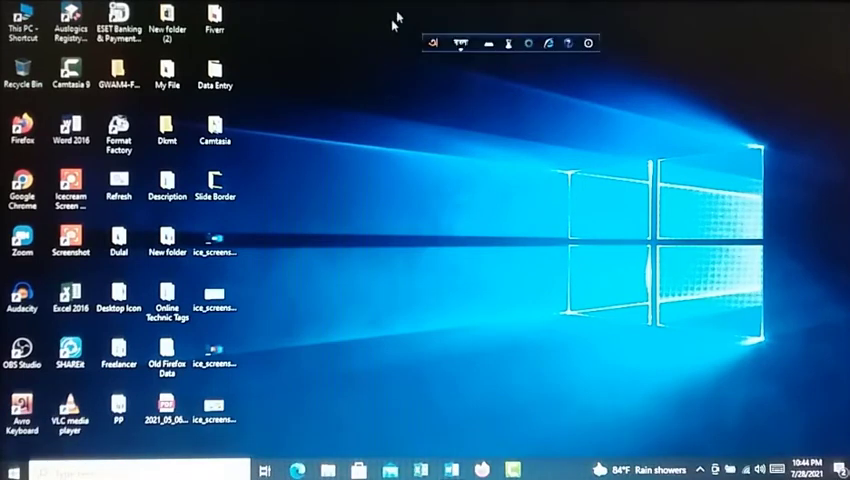